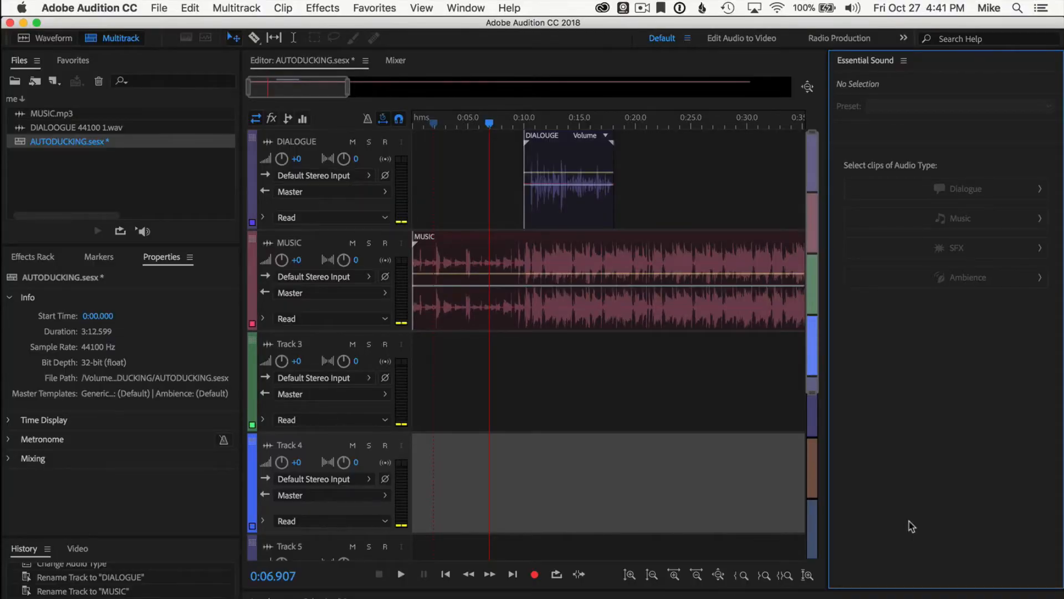
mouse_move(722, 64)
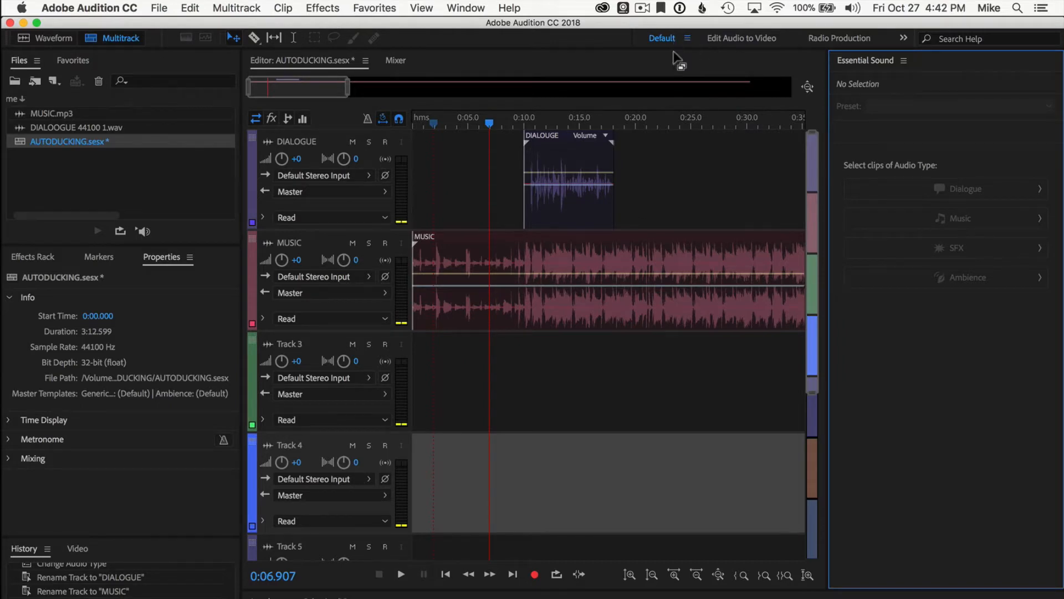
Step: Show the needed panels and play the session briefly to hear MUSIC and DIALOGUE together
click(465, 8)
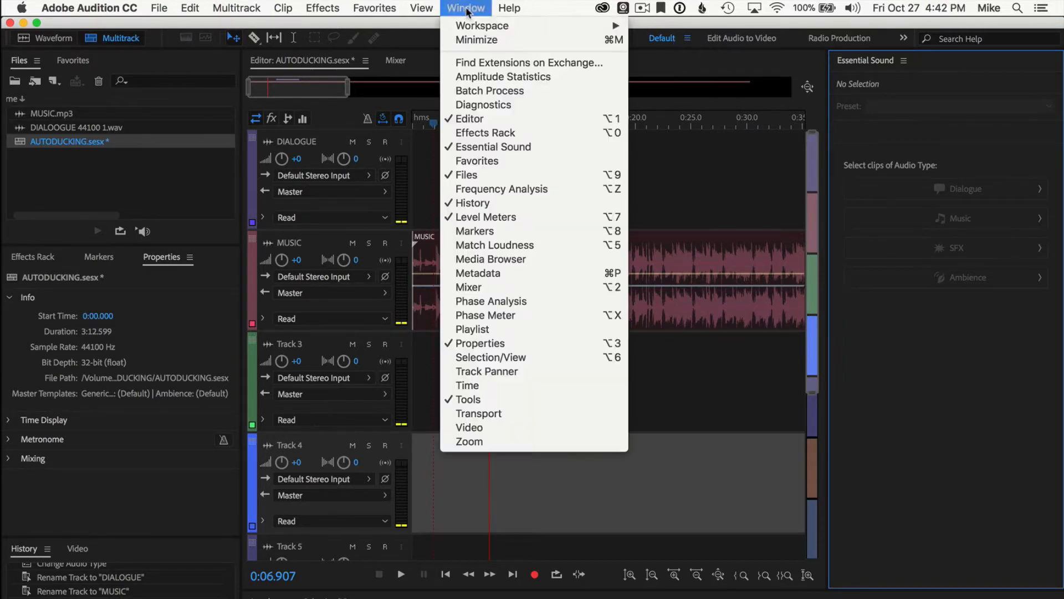
mouse_move(481, 25)
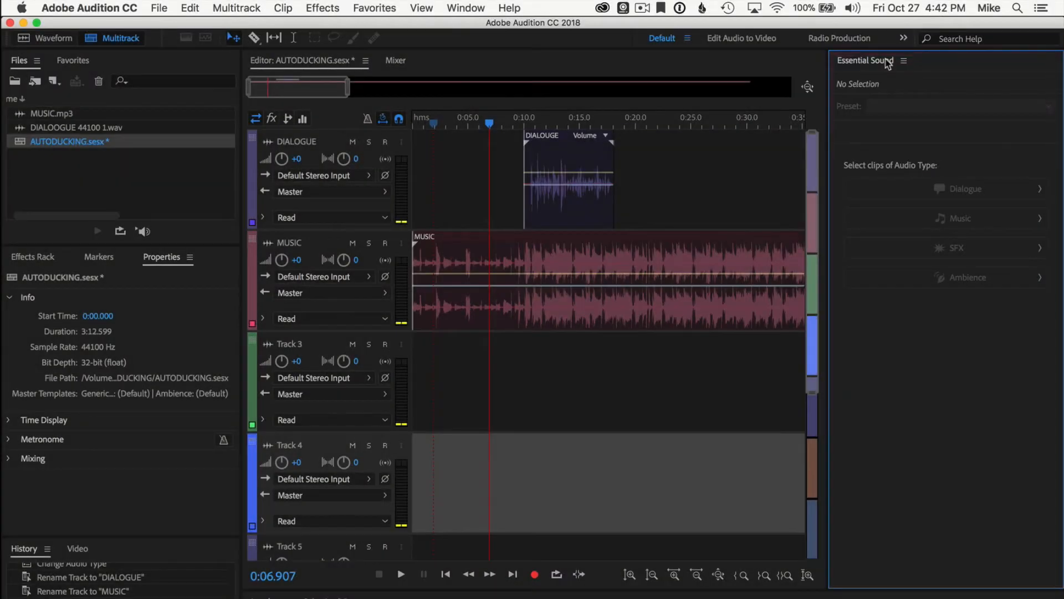
click(464, 8)
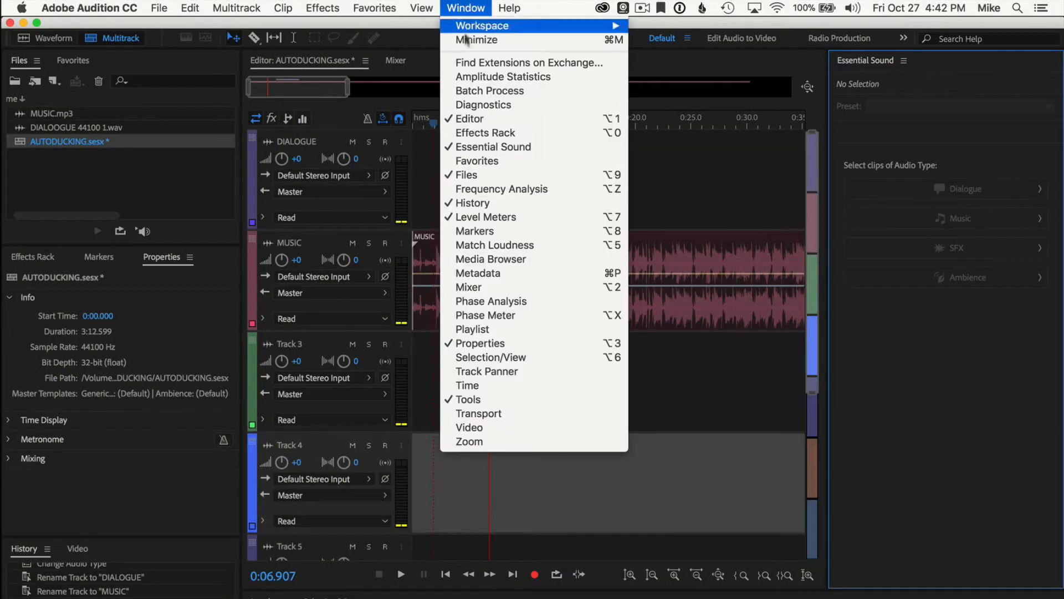
mouse_move(494, 146)
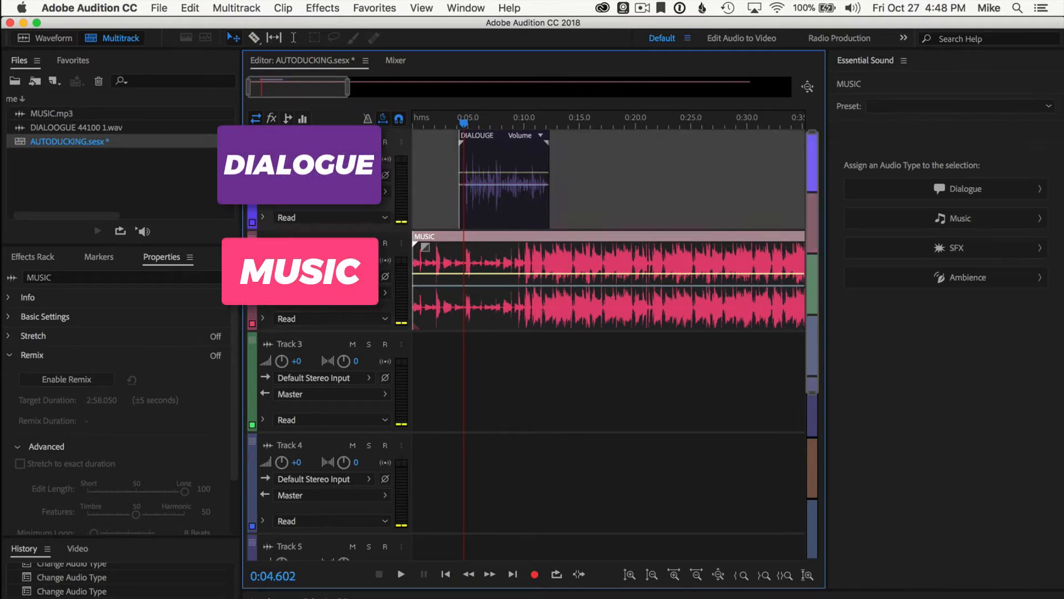
click(400, 573)
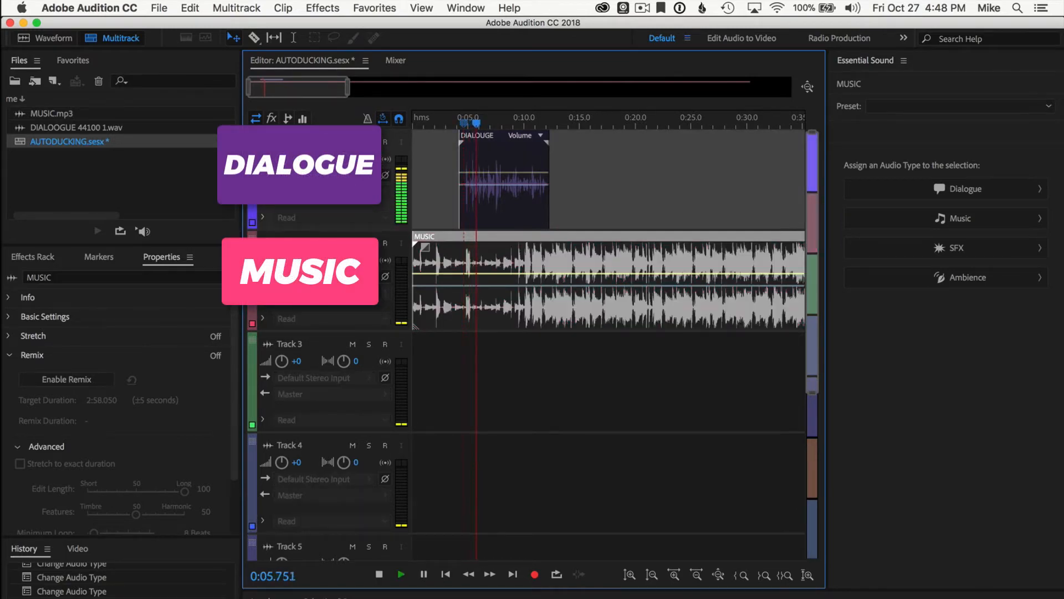
click(400, 573)
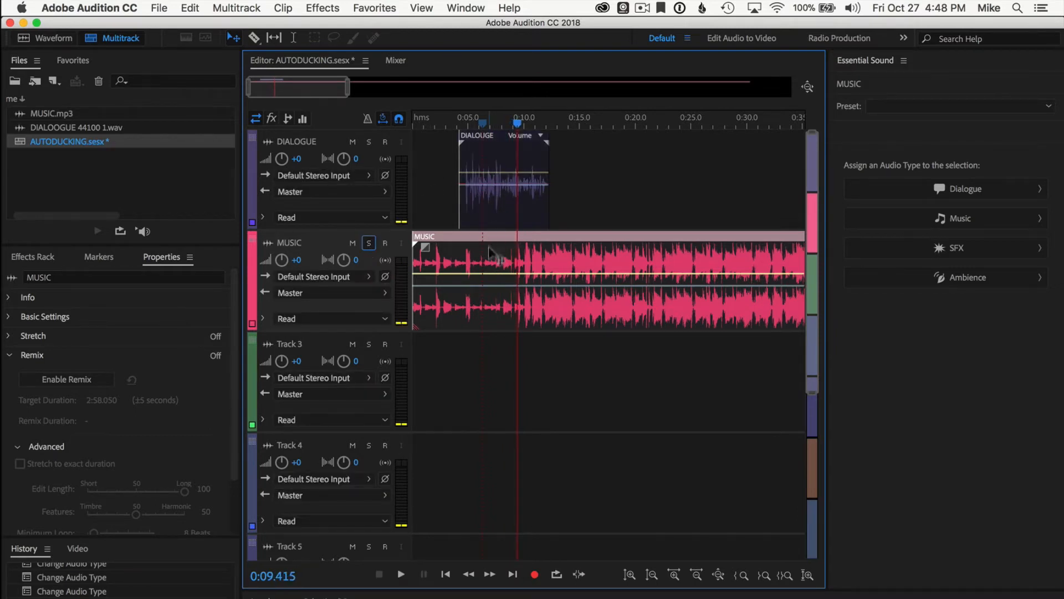
mouse_move(540, 282)
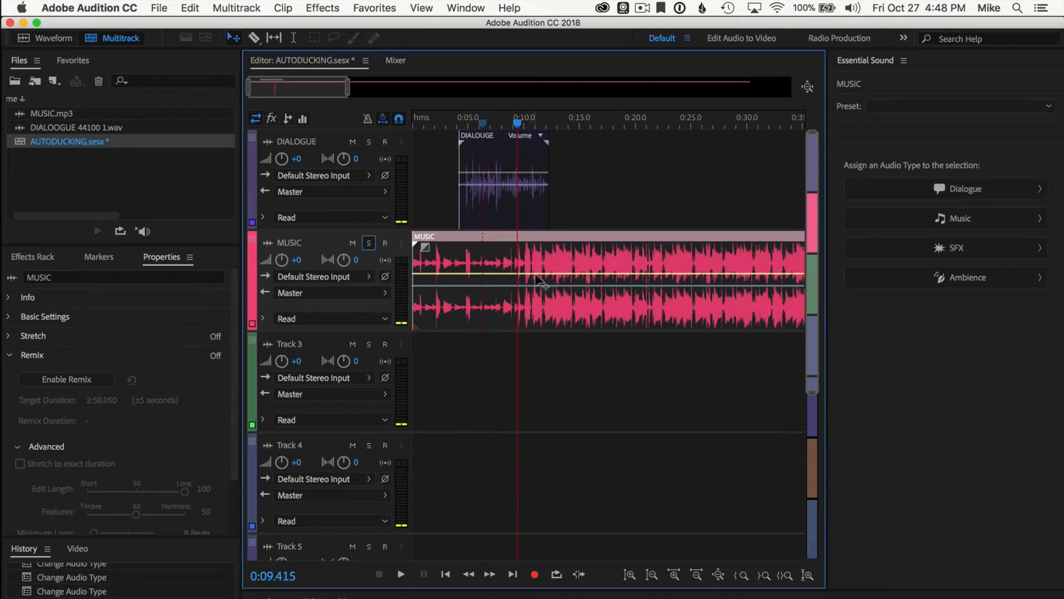
mouse_move(531, 156)
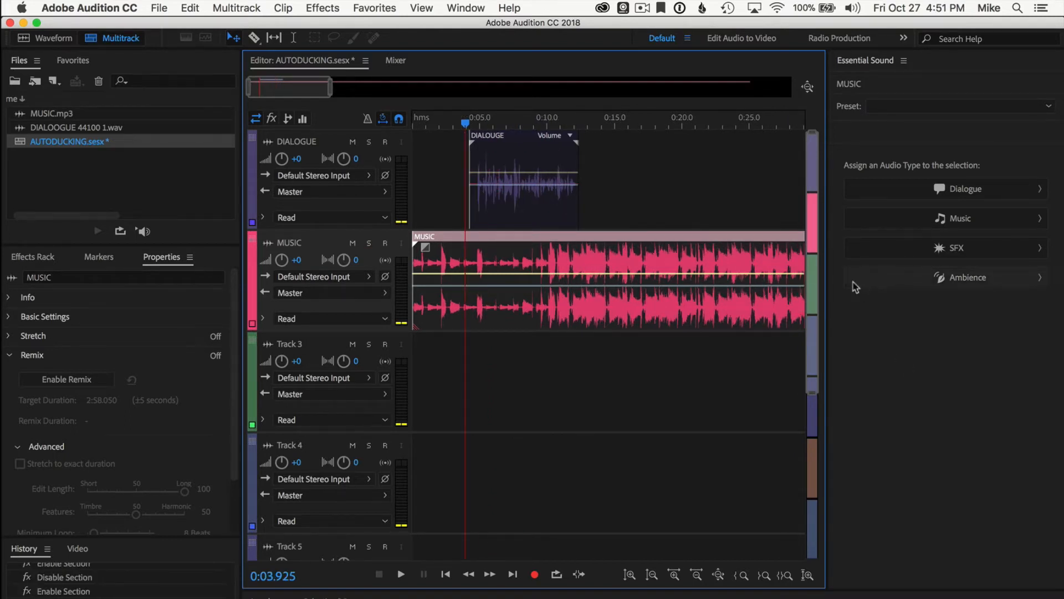
mouse_move(678, 243)
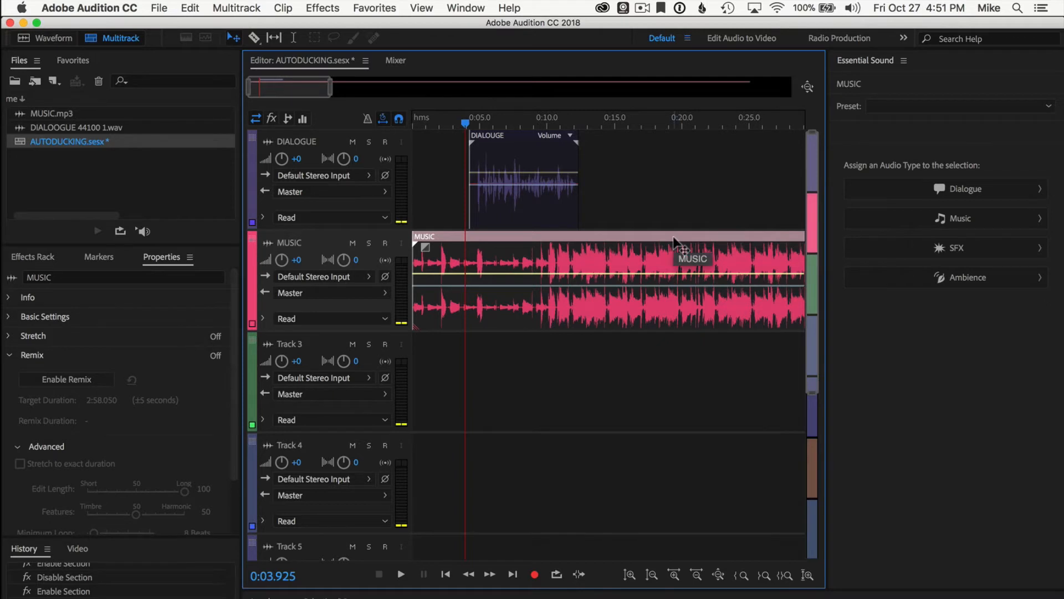
mouse_move(873, 235)
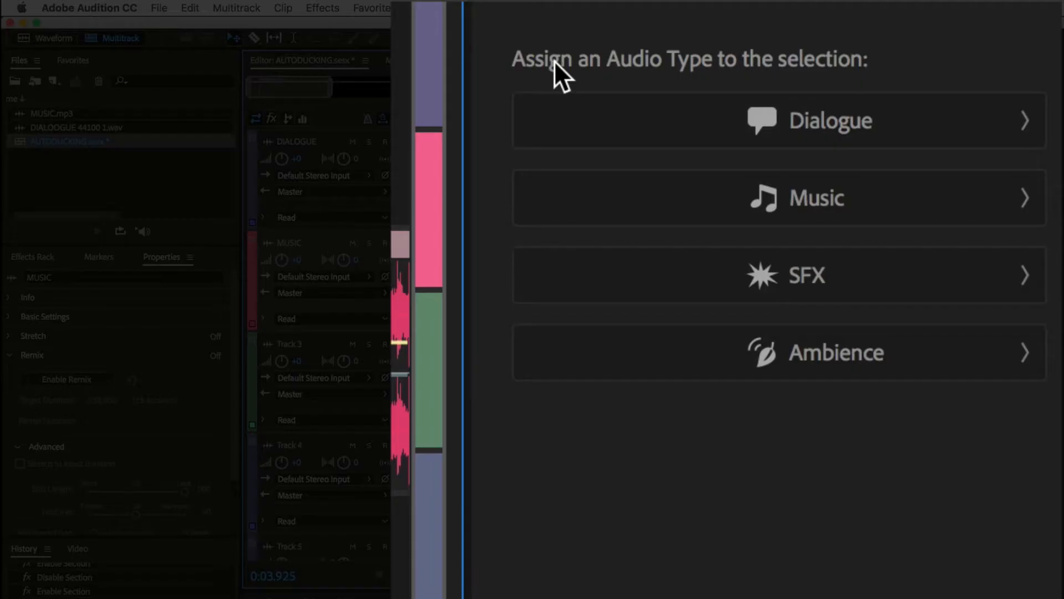
mouse_move(871, 166)
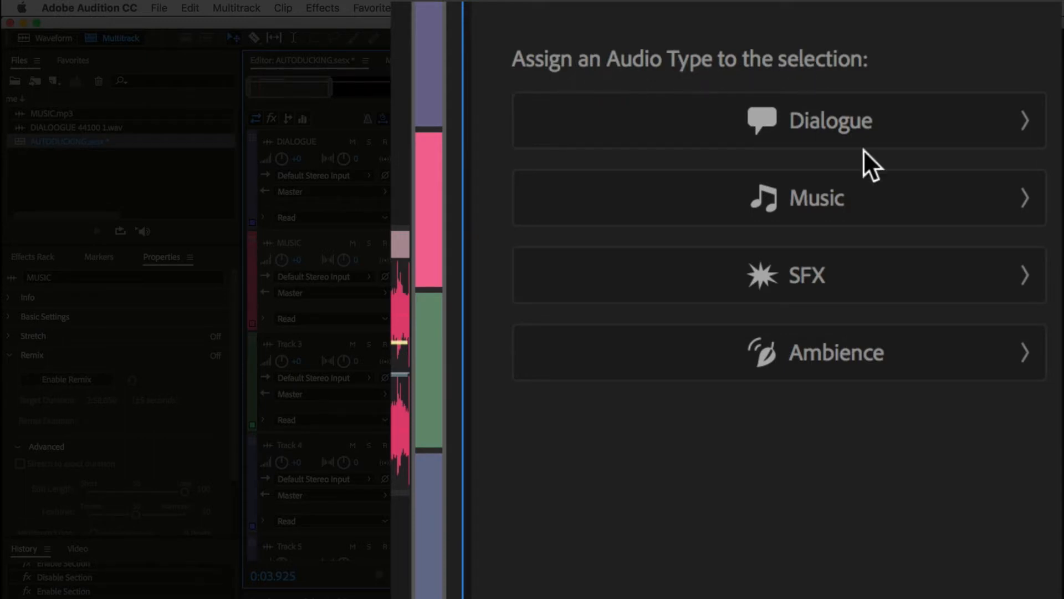
Step: Tag MUSIC as Music (clearing and reassigning once) and DIALOUGE as Dialogue in Essential Sound
click(815, 197)
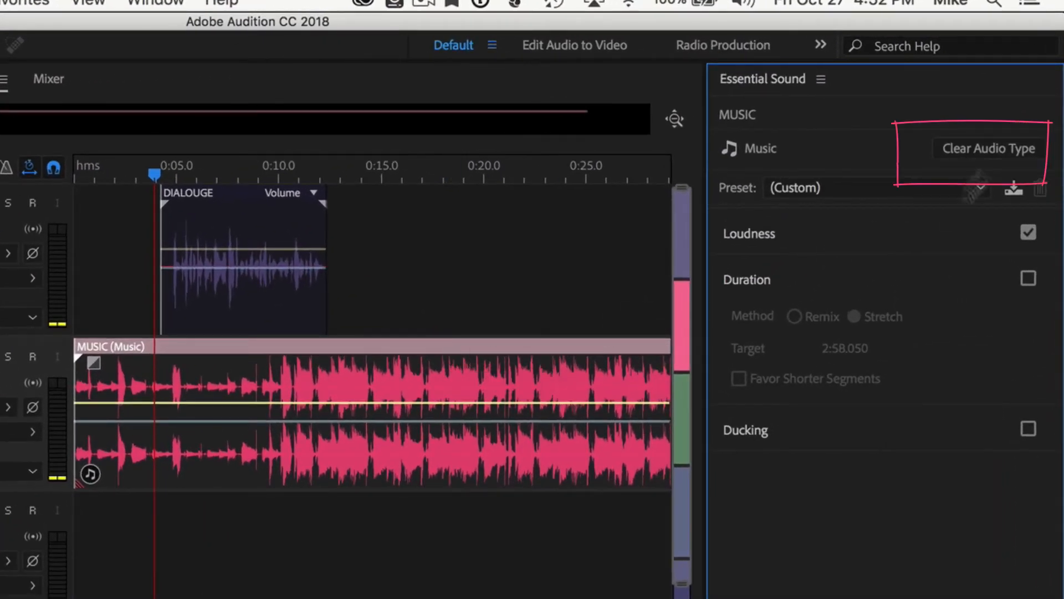
click(989, 147)
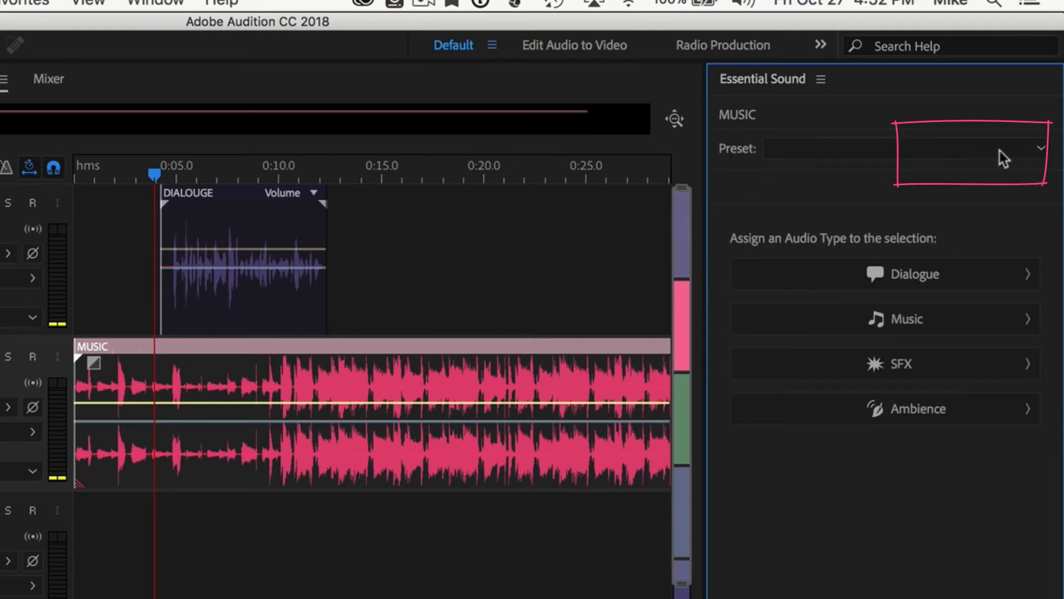
click(905, 319)
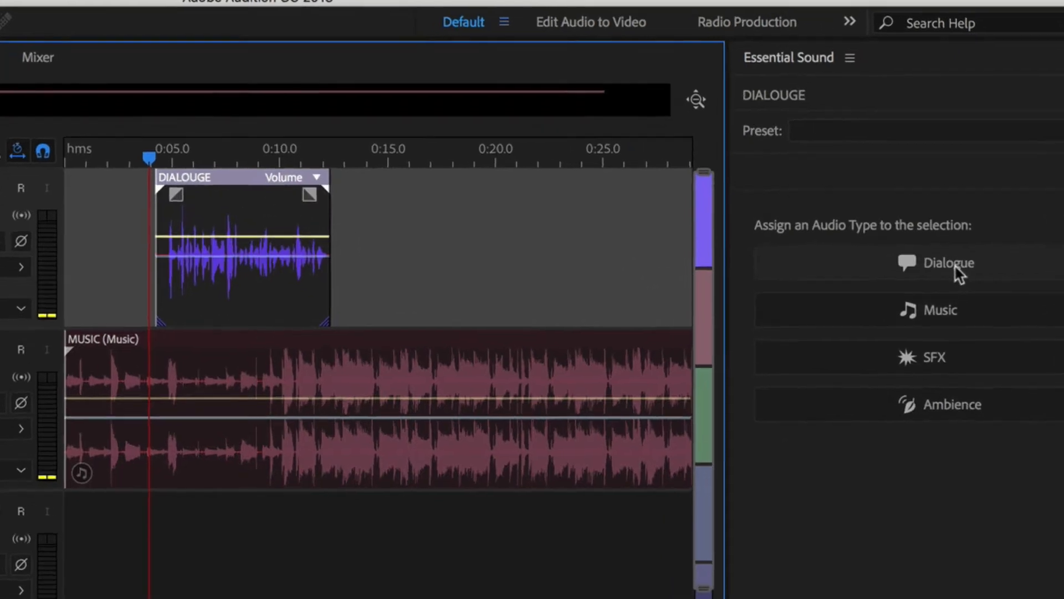
click(949, 262)
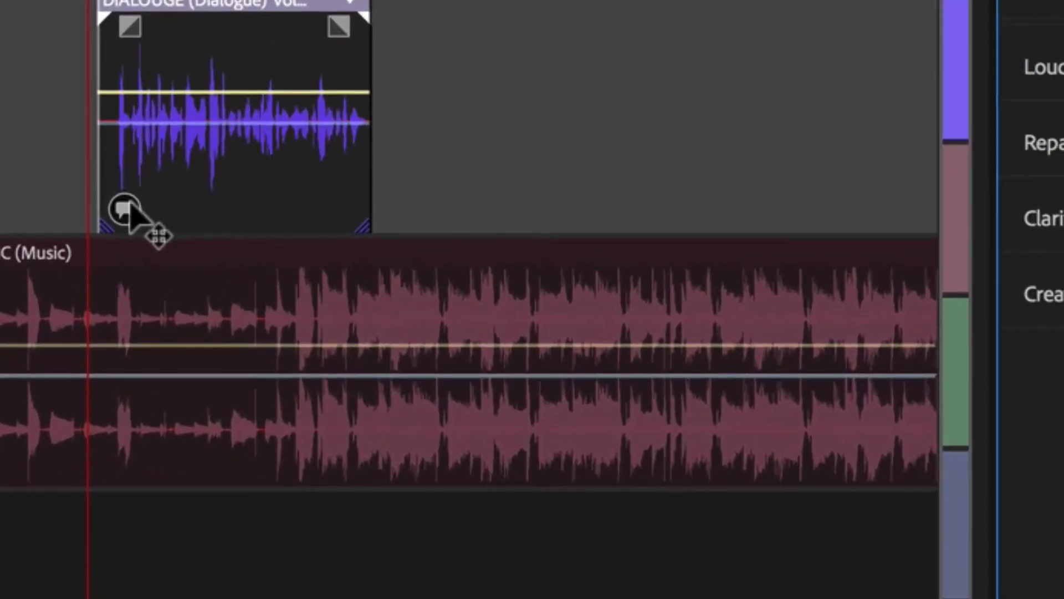
mouse_move(180, 204)
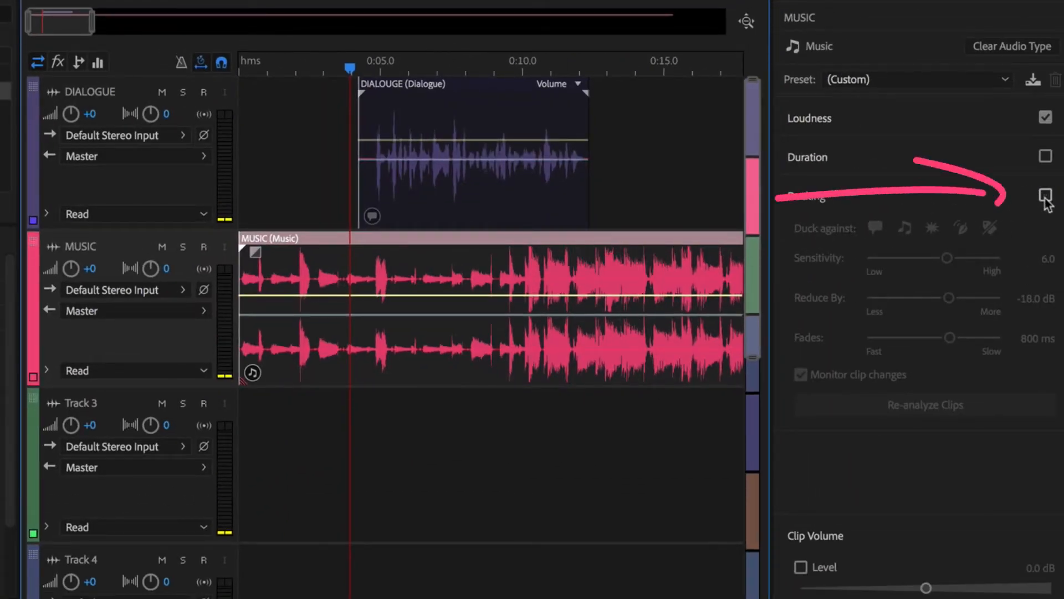
Step: Enable Ducking on the MUSIC clip in Essential Sound
click(1044, 195)
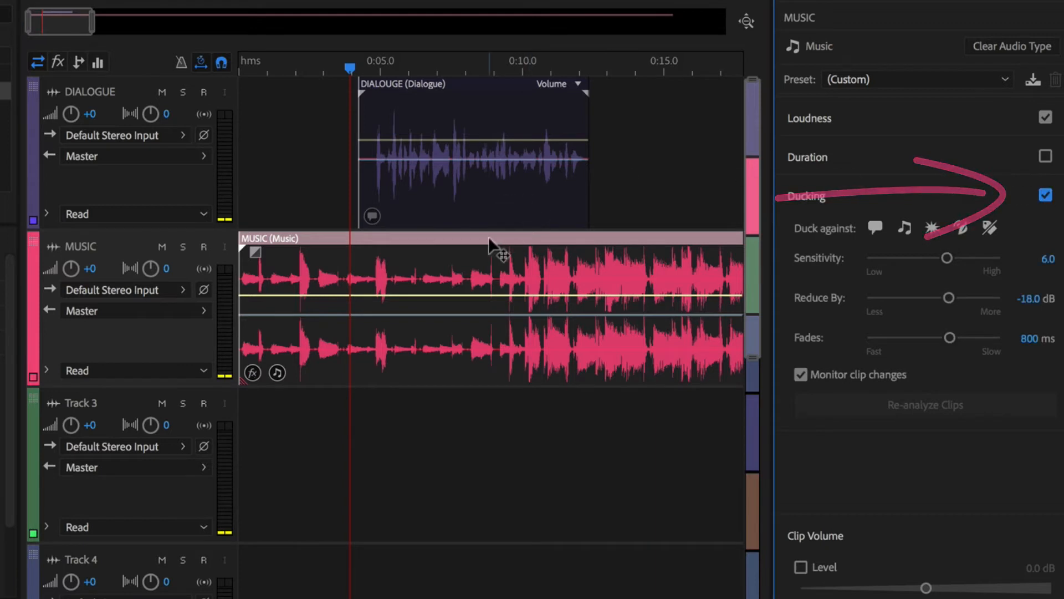
mouse_move(492, 246)
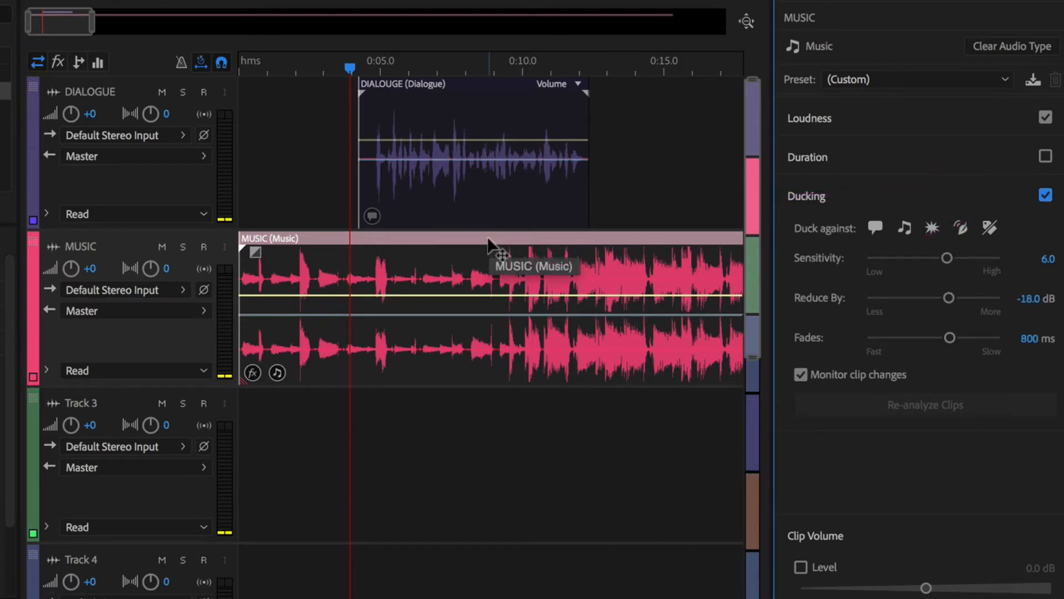
mouse_move(862, 220)
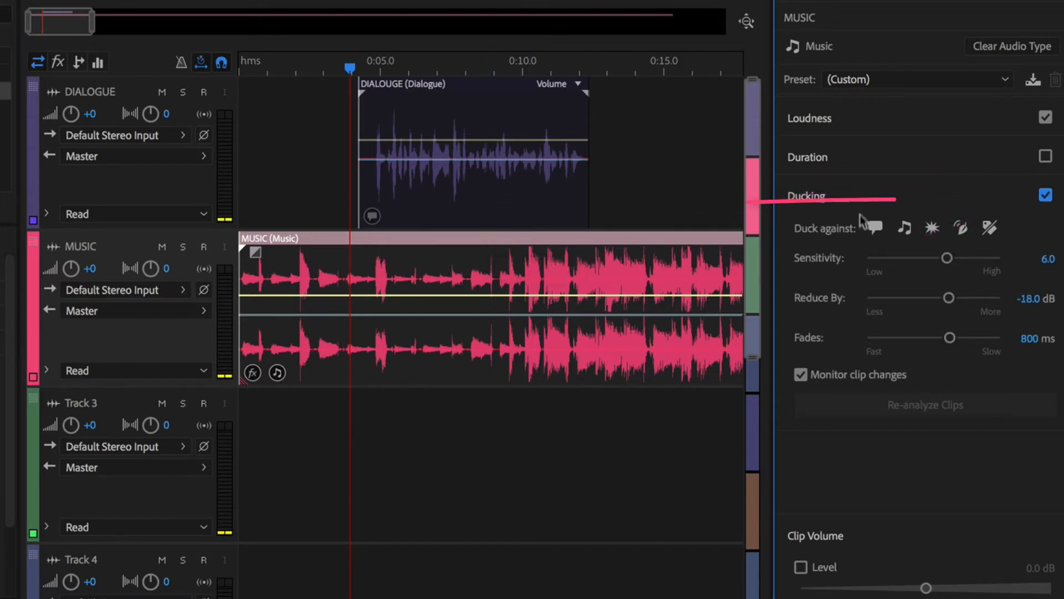
mouse_move(875, 228)
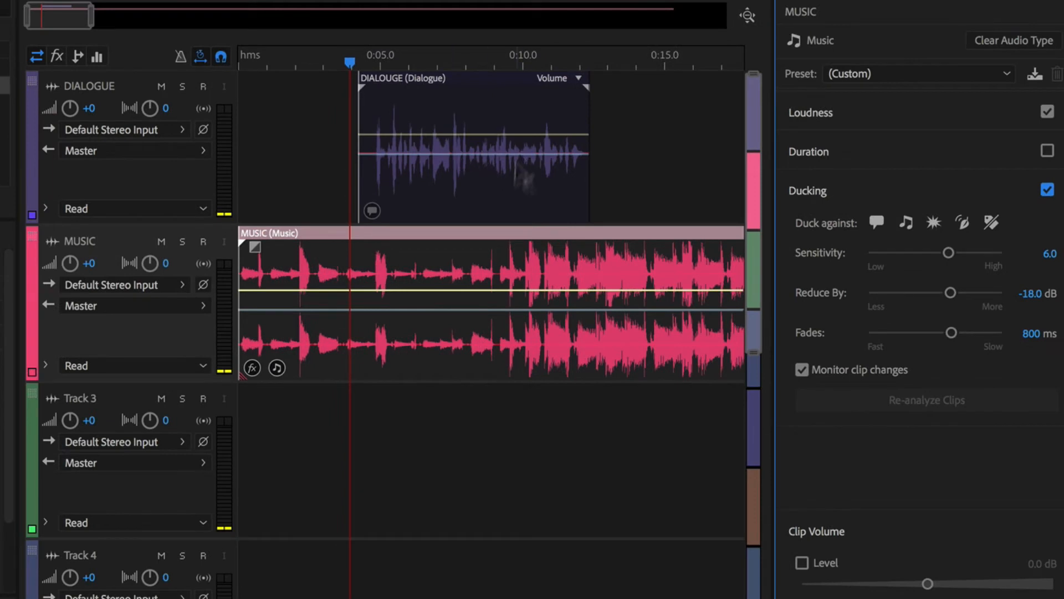
mouse_move(506, 342)
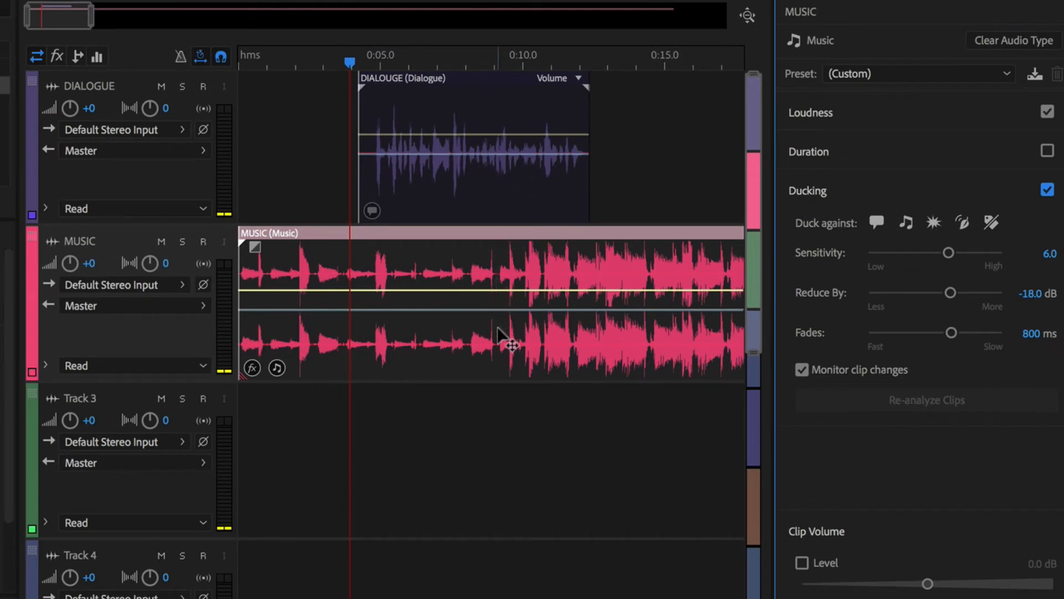
mouse_move(921, 228)
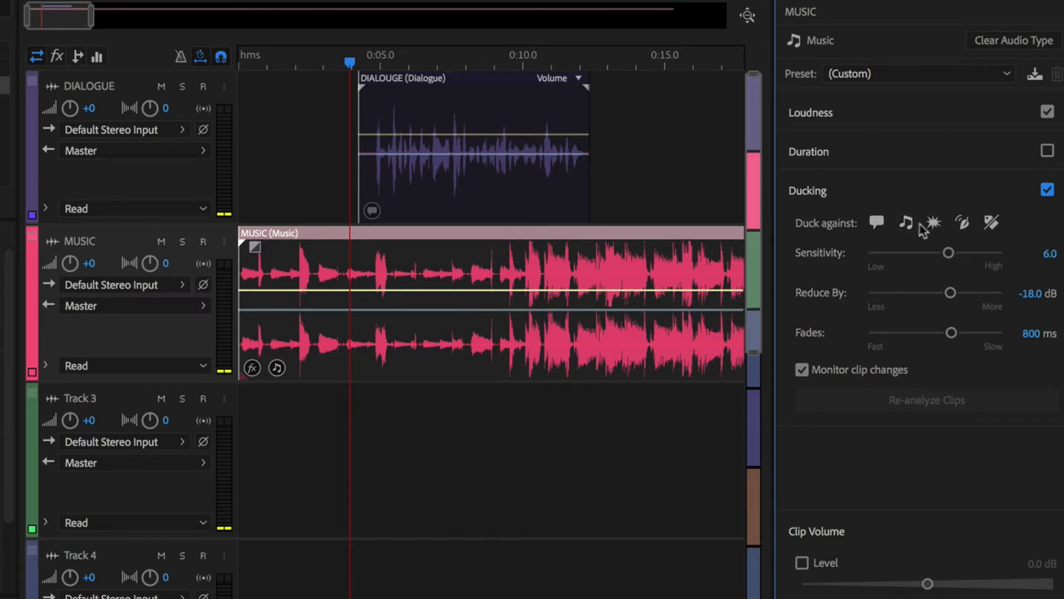
mouse_move(1003, 235)
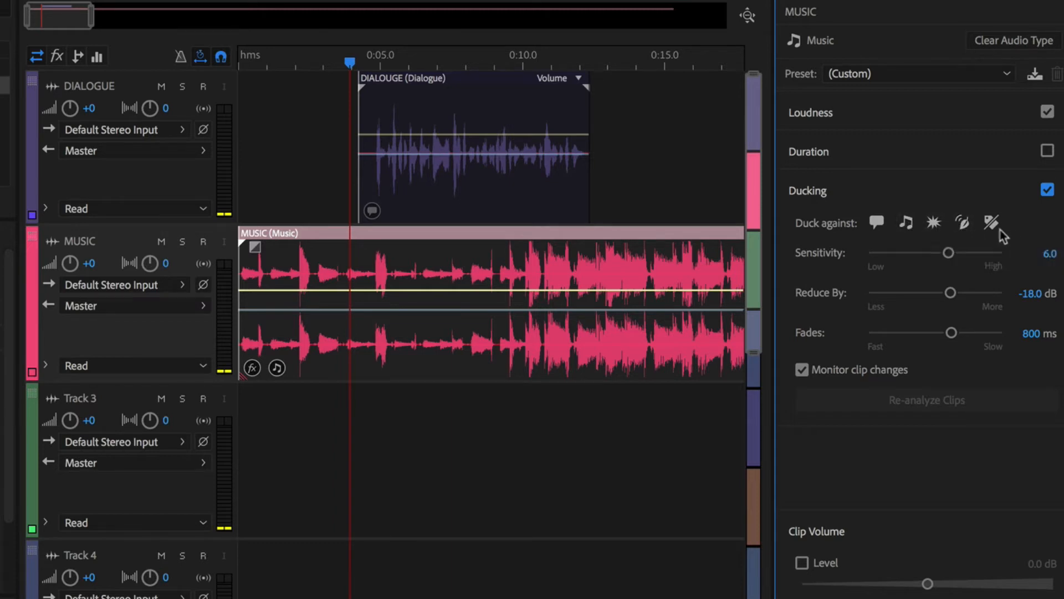
mouse_move(991, 222)
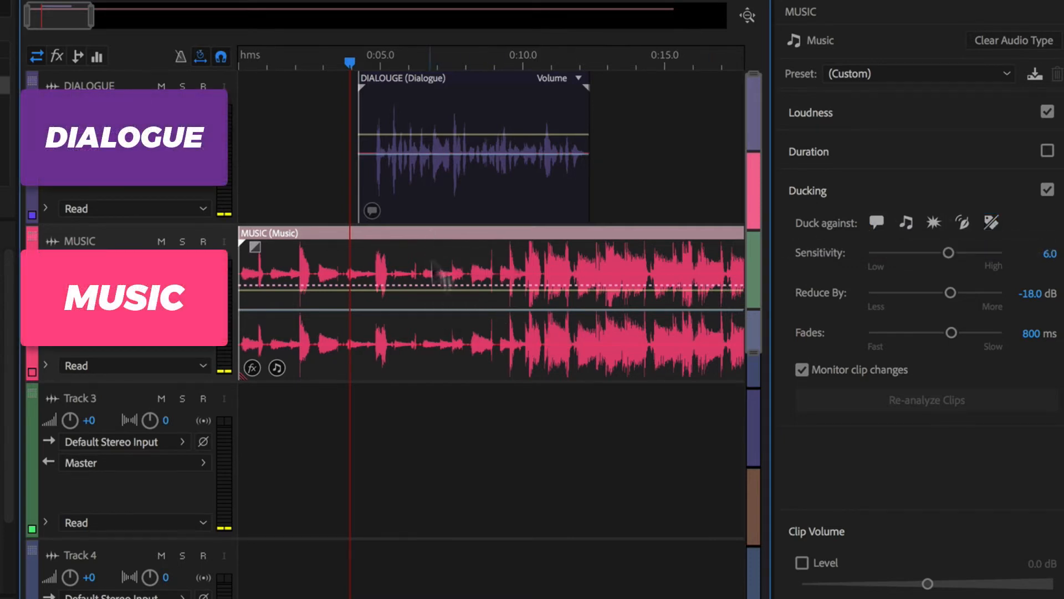
mouse_move(876, 222)
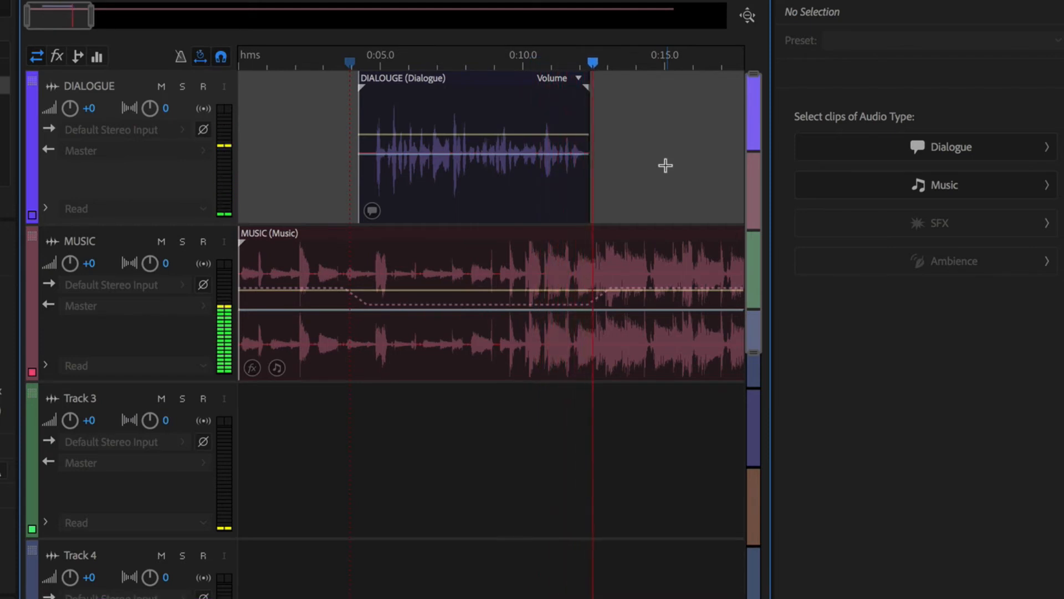
Step: Generate the MUSIC ducking dip under Dialogue at sensitivity 5.8 and play the mix back
click(626, 61)
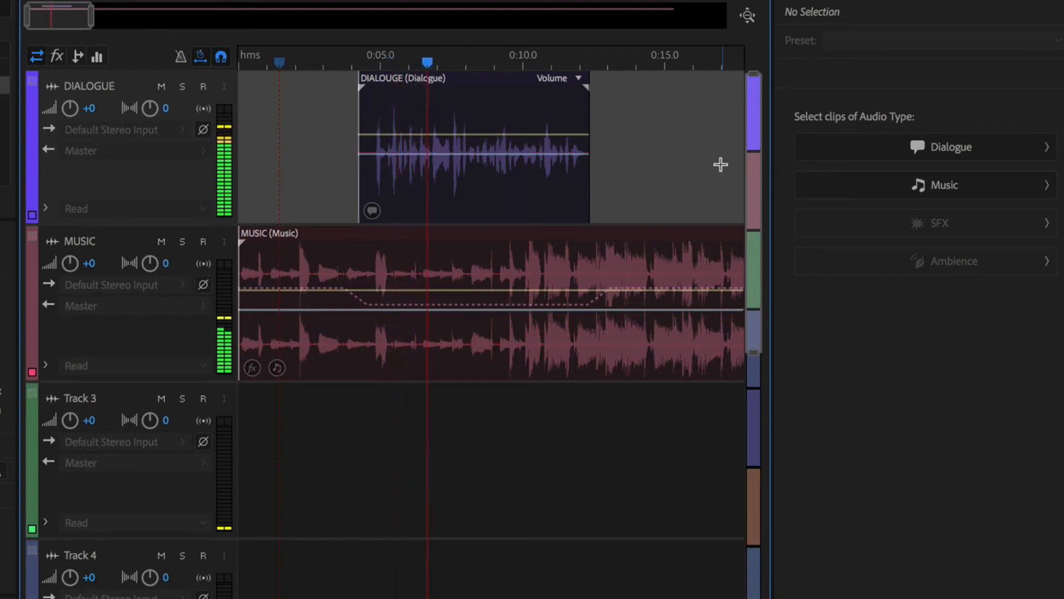
click(482, 62)
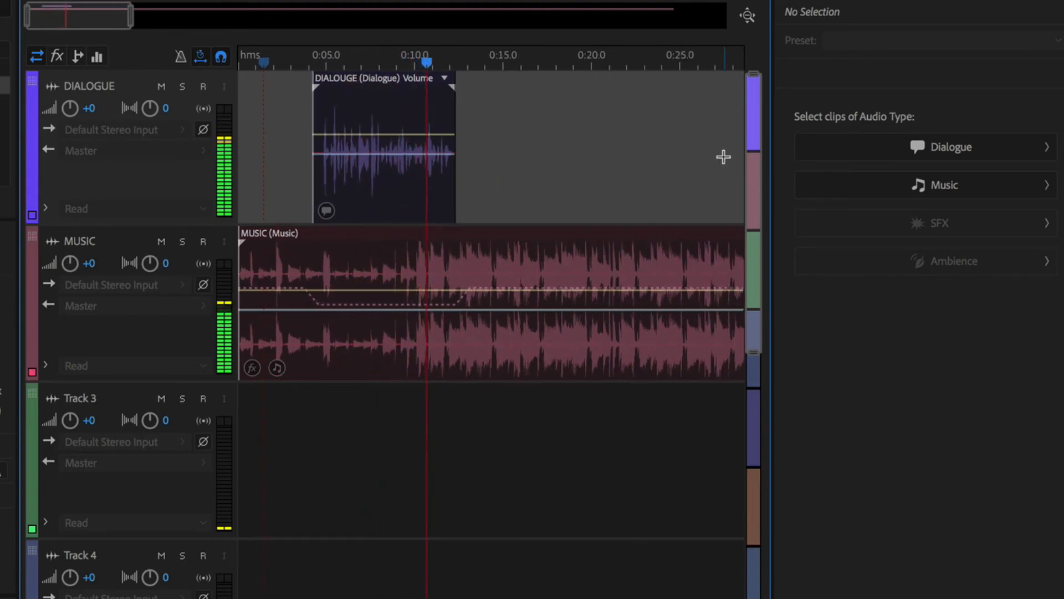
click(460, 56)
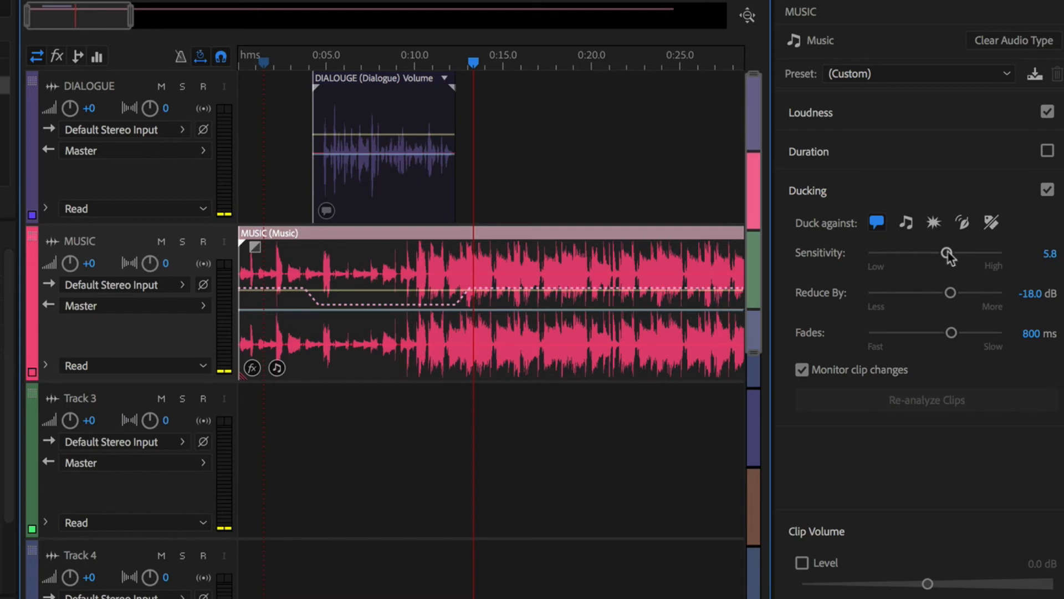
mouse_move(950, 256)
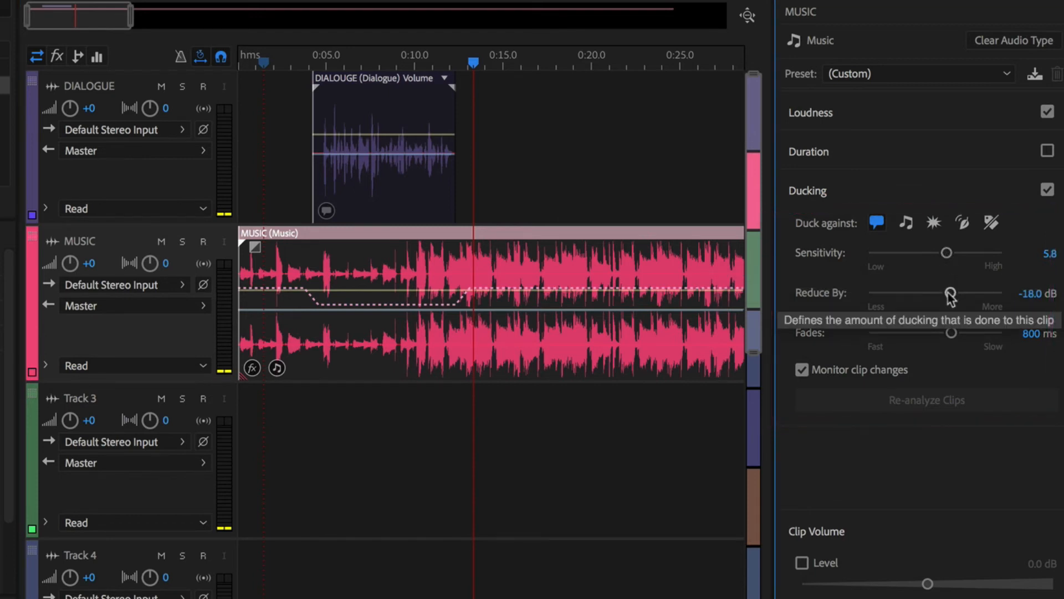
mouse_move(950, 336)
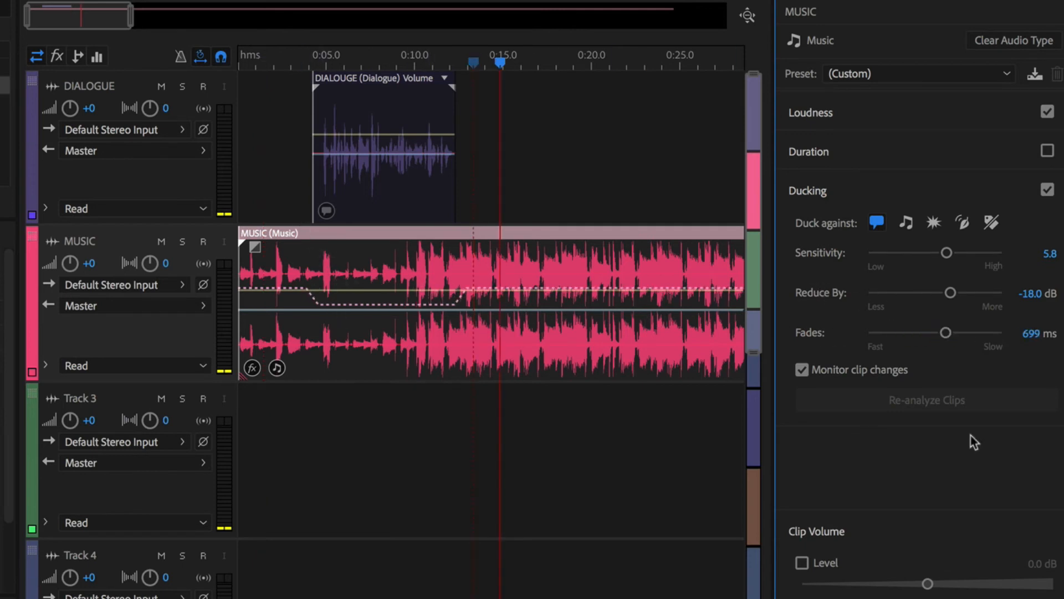
mouse_move(827, 375)
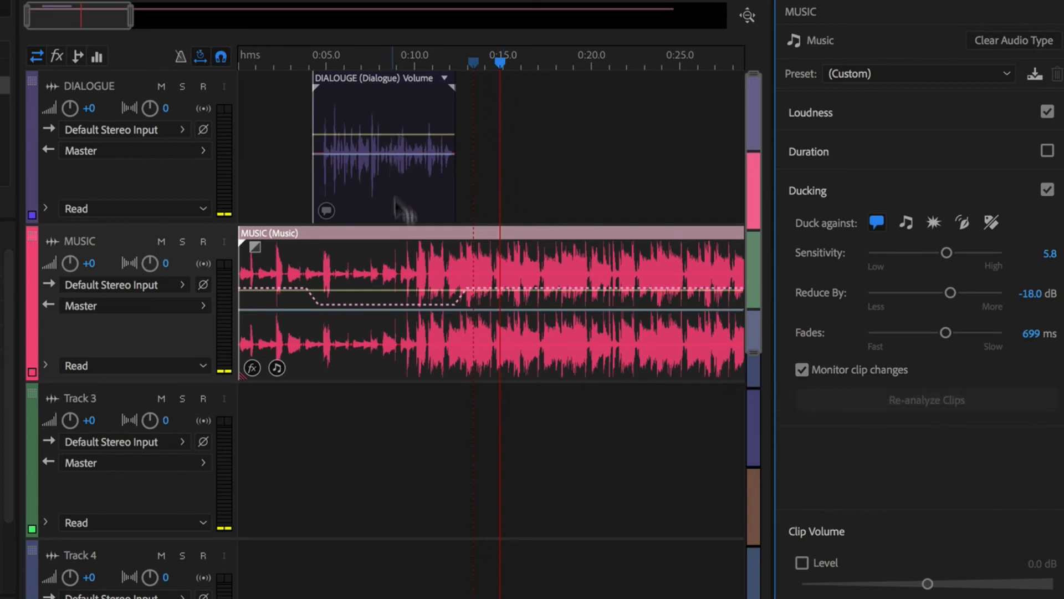
mouse_move(397, 210)
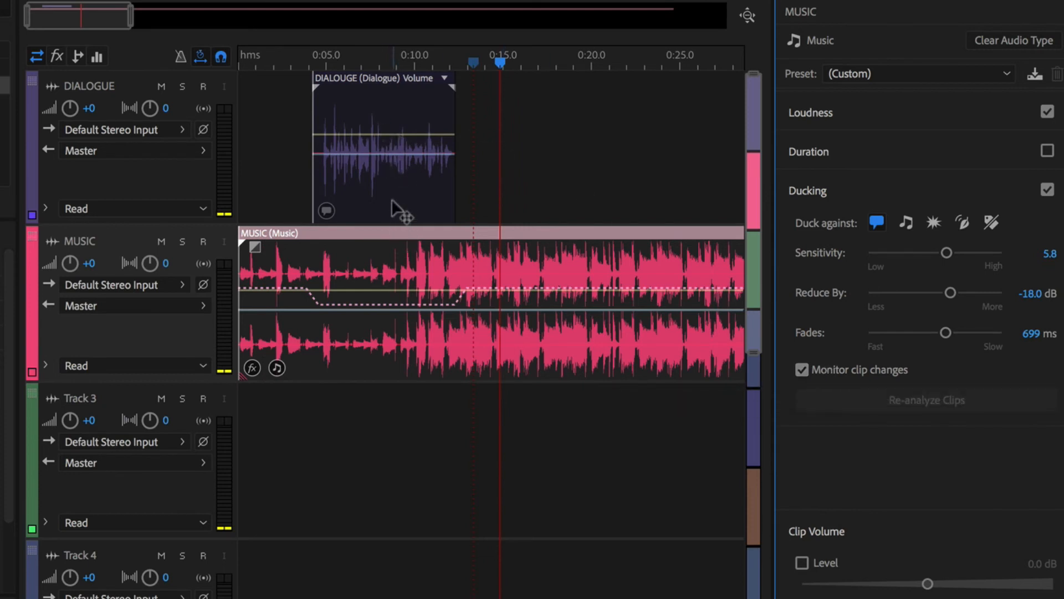
mouse_move(374, 163)
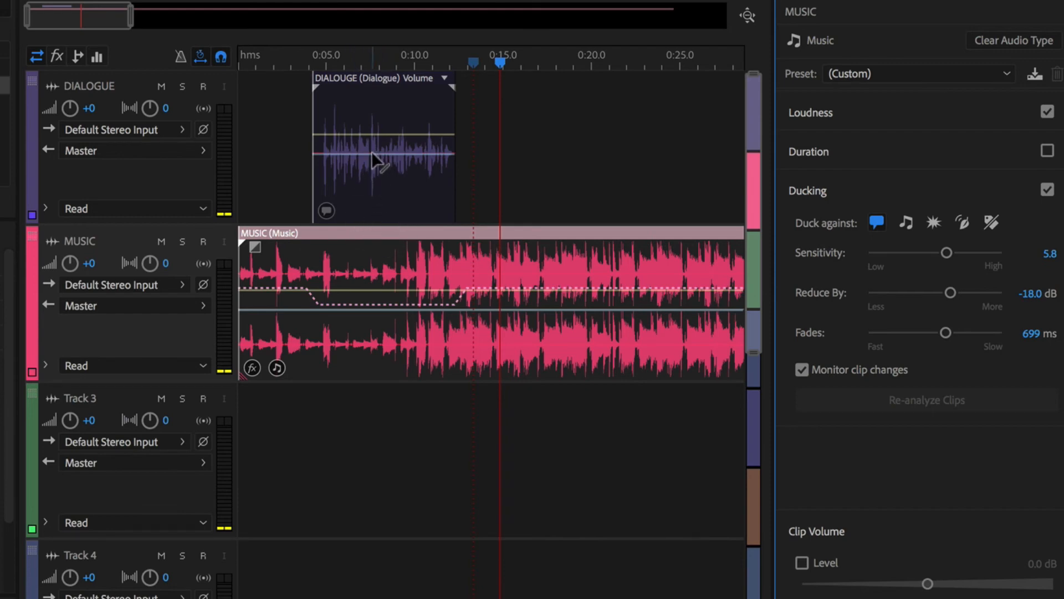
mouse_move(526, 121)
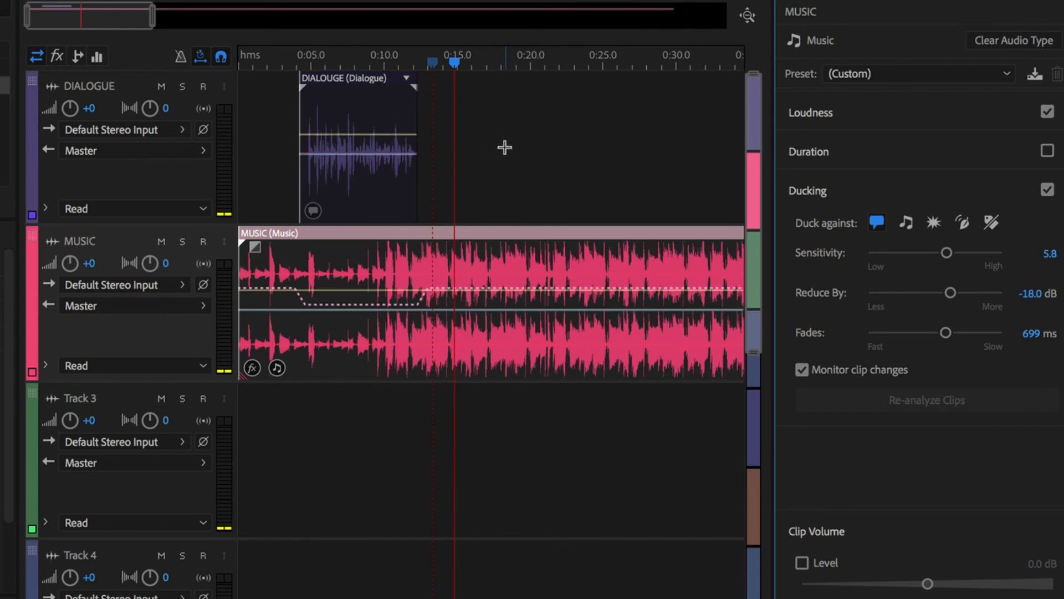
mouse_move(373, 87)
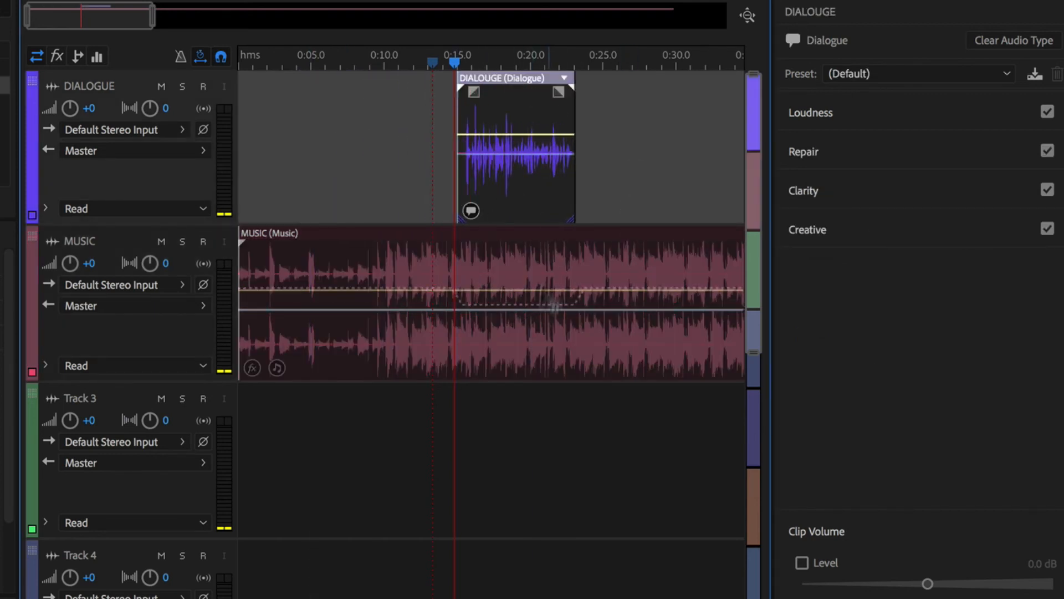
mouse_move(533, 101)
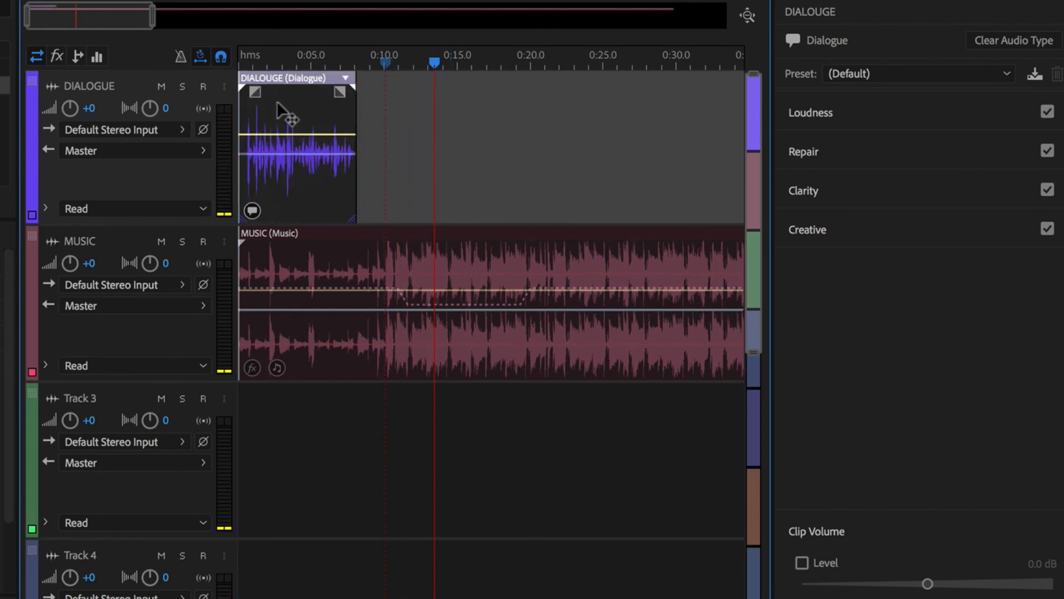
Step: Drag the DIALOUGE clip to 0:00 so the MUSIC ducking dip follows it
click(297, 61)
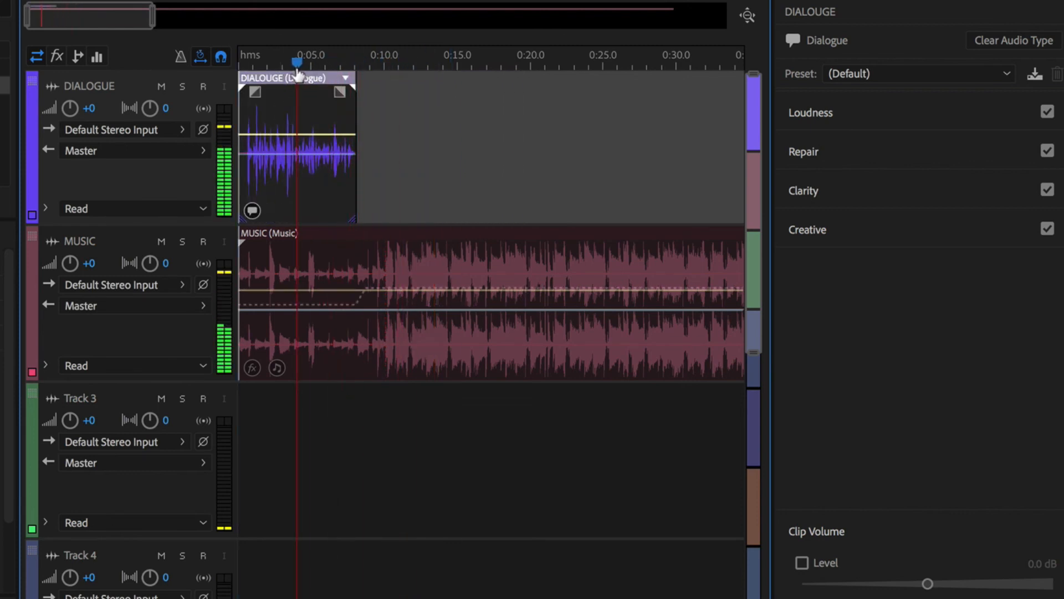